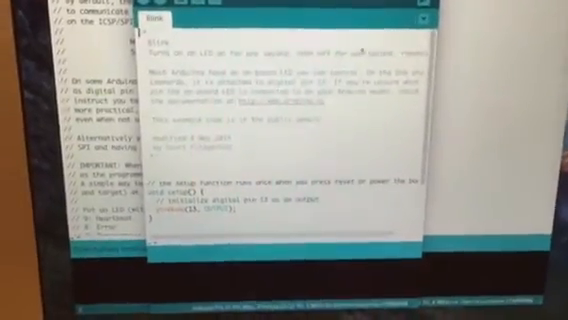
scroll(down, 3)
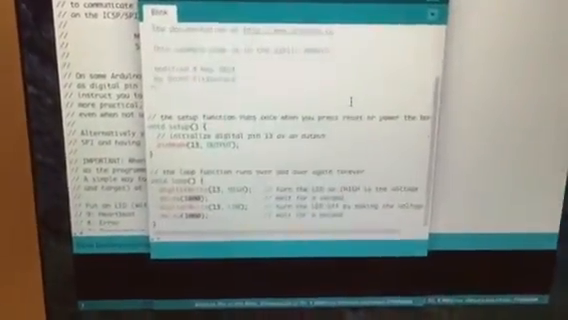